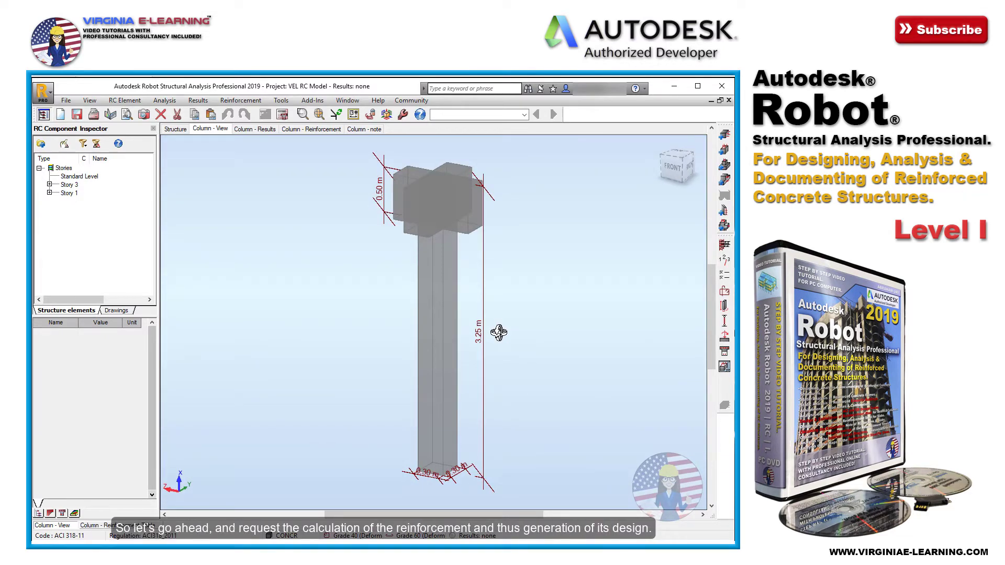
pyautogui.moveTo(261, 242)
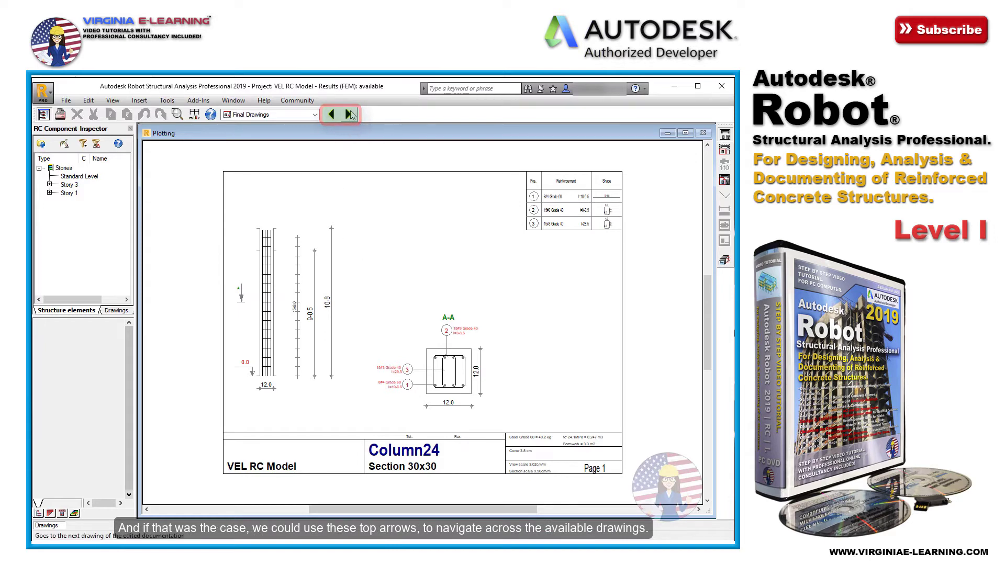
pyautogui.moveTo(371, 243)
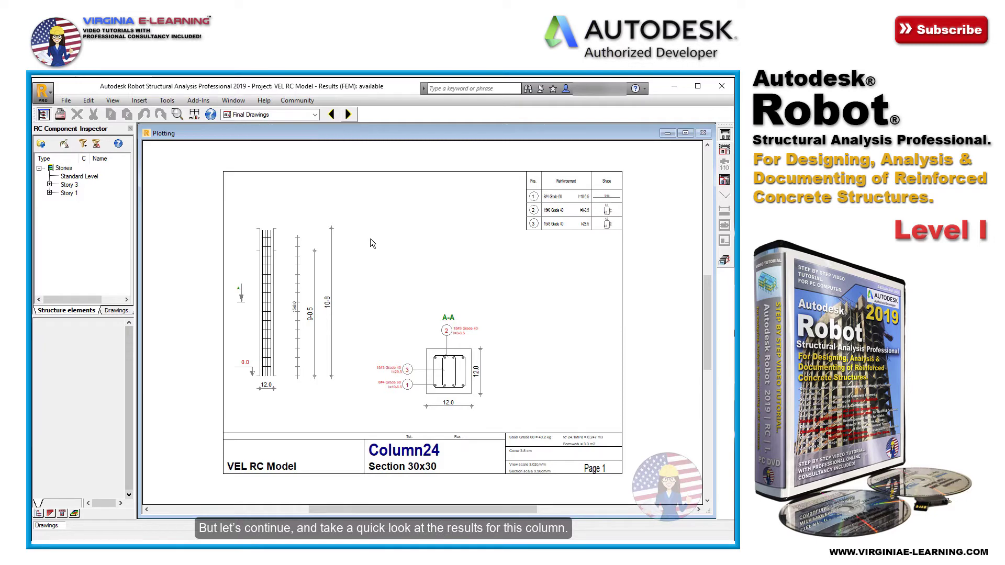
pyautogui.moveTo(651, 265)
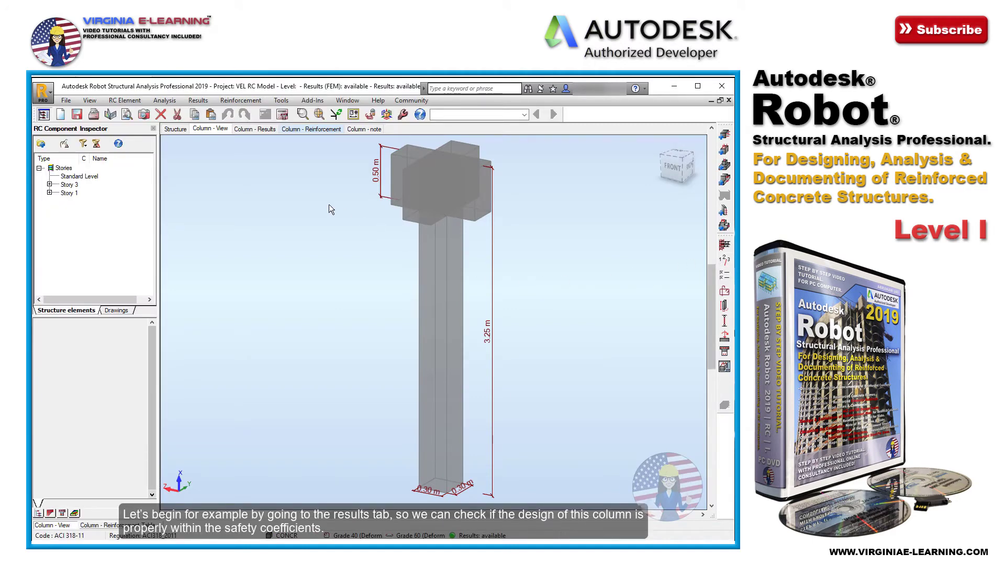
# - Open the Column - Results tab to view the designed column's results
pyautogui.click(254, 129)
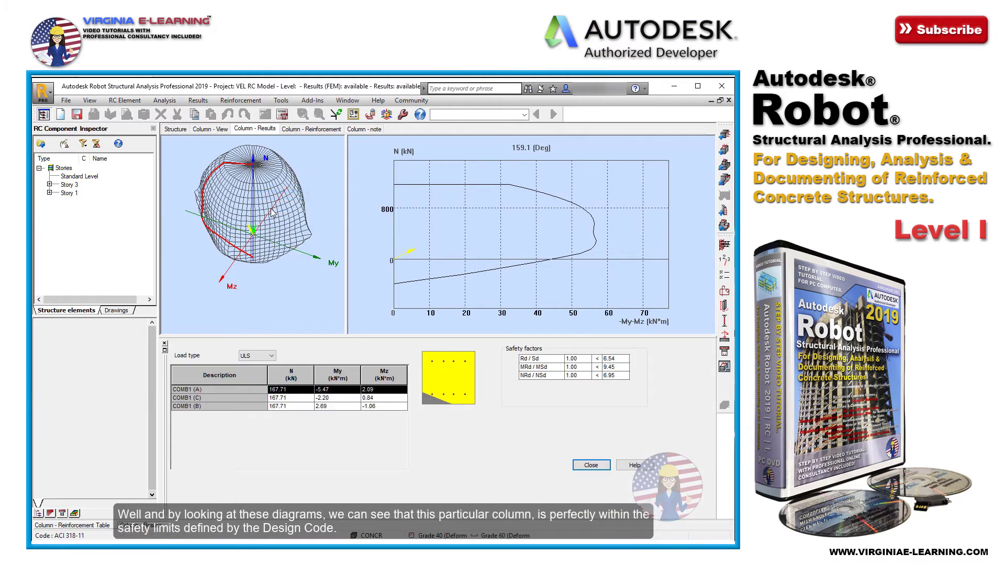
# - Rotate the 3D interaction surface, then bring up the Column24 calculation note
pyautogui.moveTo(257, 211); pyautogui.dragTo(266, 202)
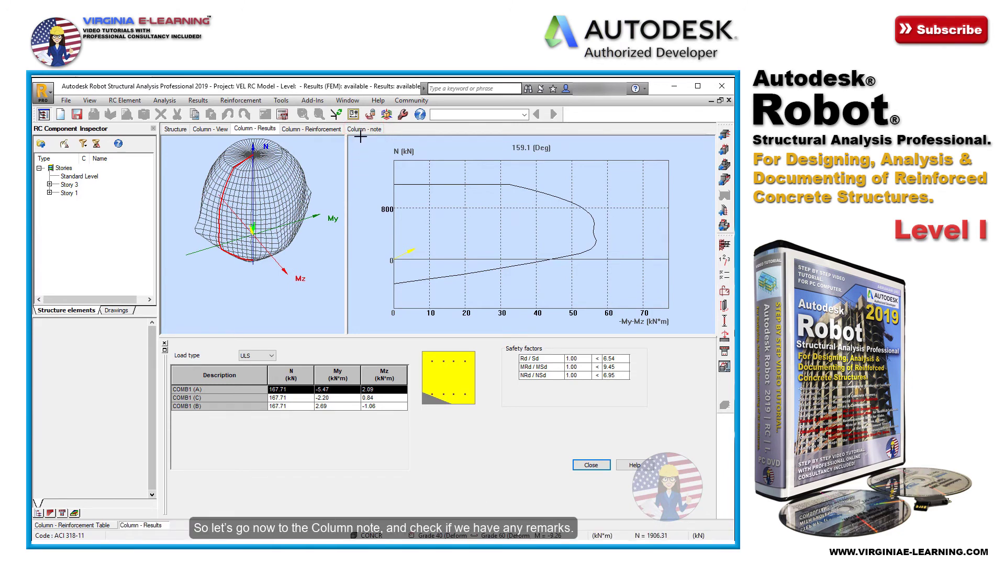
pyautogui.click(365, 129)
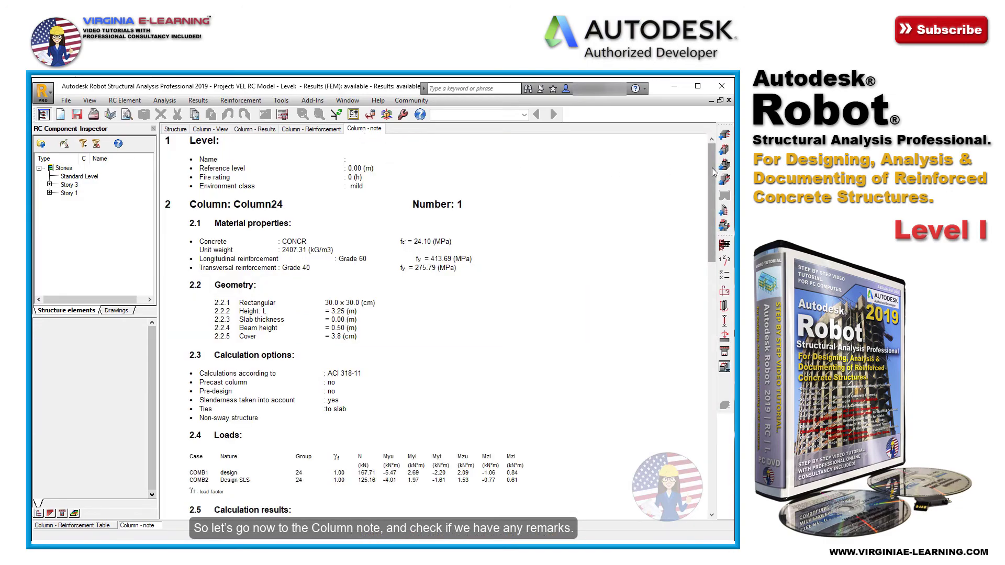
# - Scroll the Column24 calculation note down to the reinforcement and material survey
pyautogui.scroll(-3)
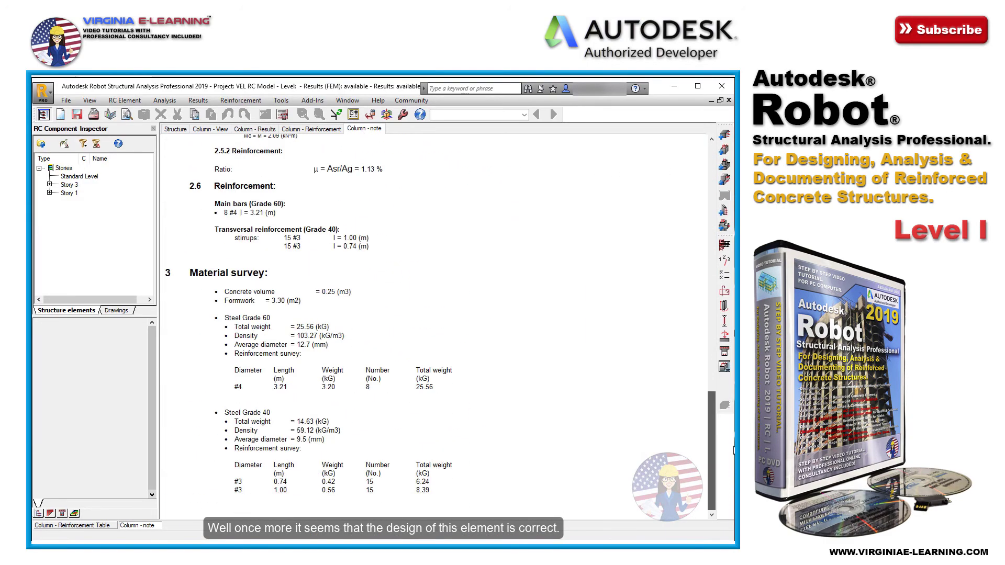